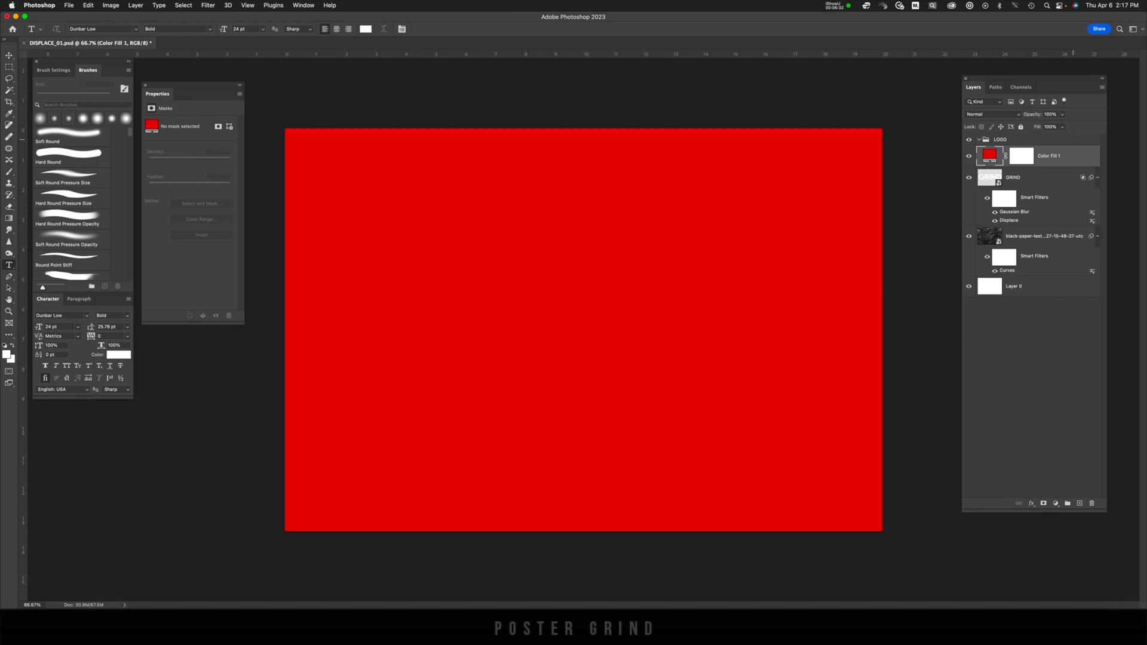
# Check the red fill's colour settings and scroll the Layers panel back to the texture.
pyautogui.click(989, 155)
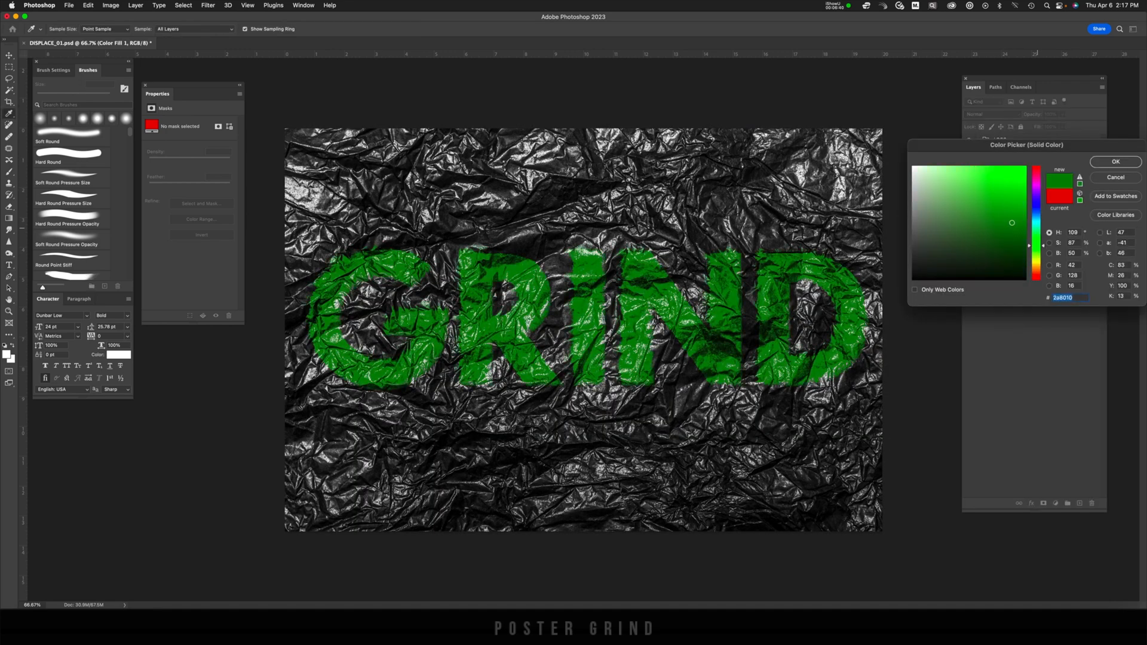
pyautogui.click(1114, 162)
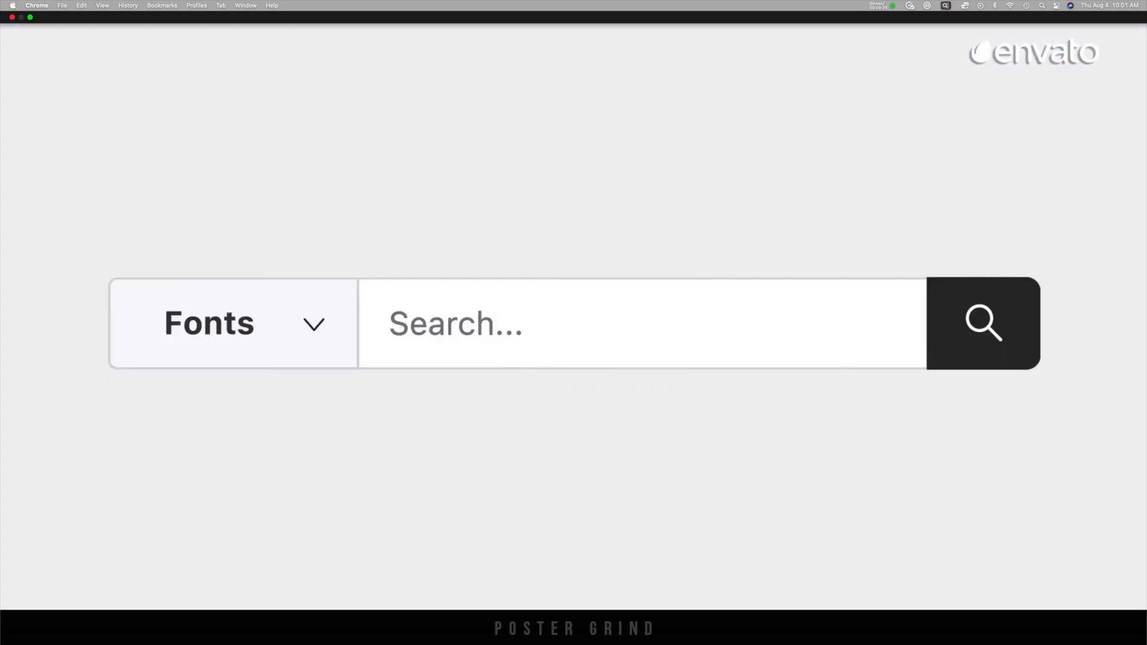
pyautogui.click(983, 323)
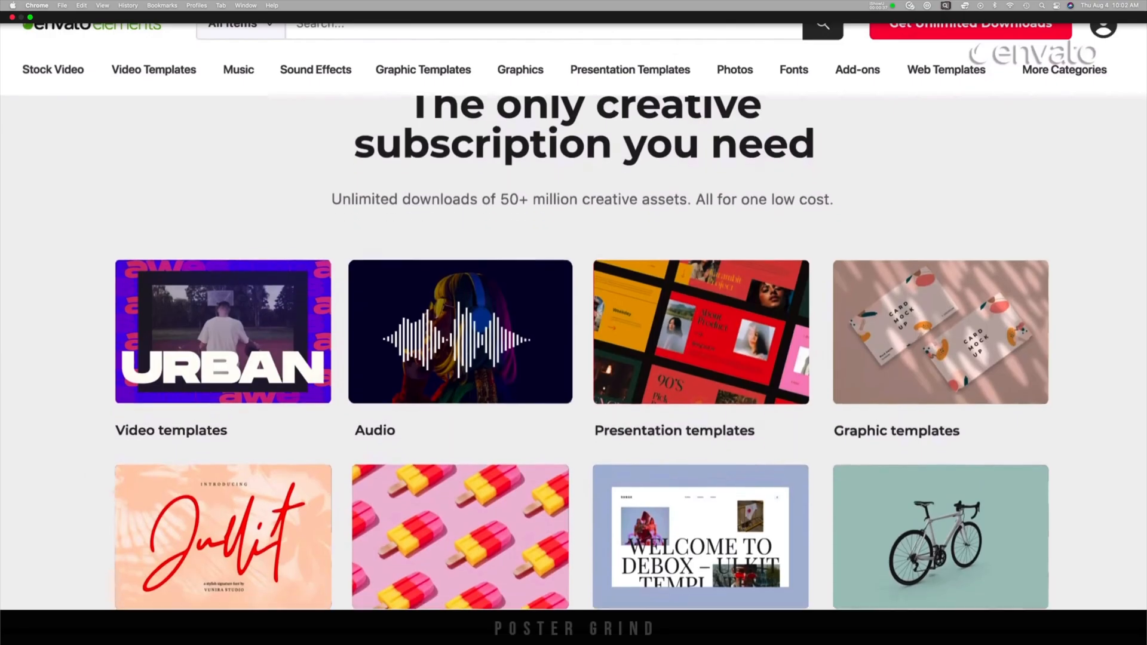
pyautogui.scroll(-3)
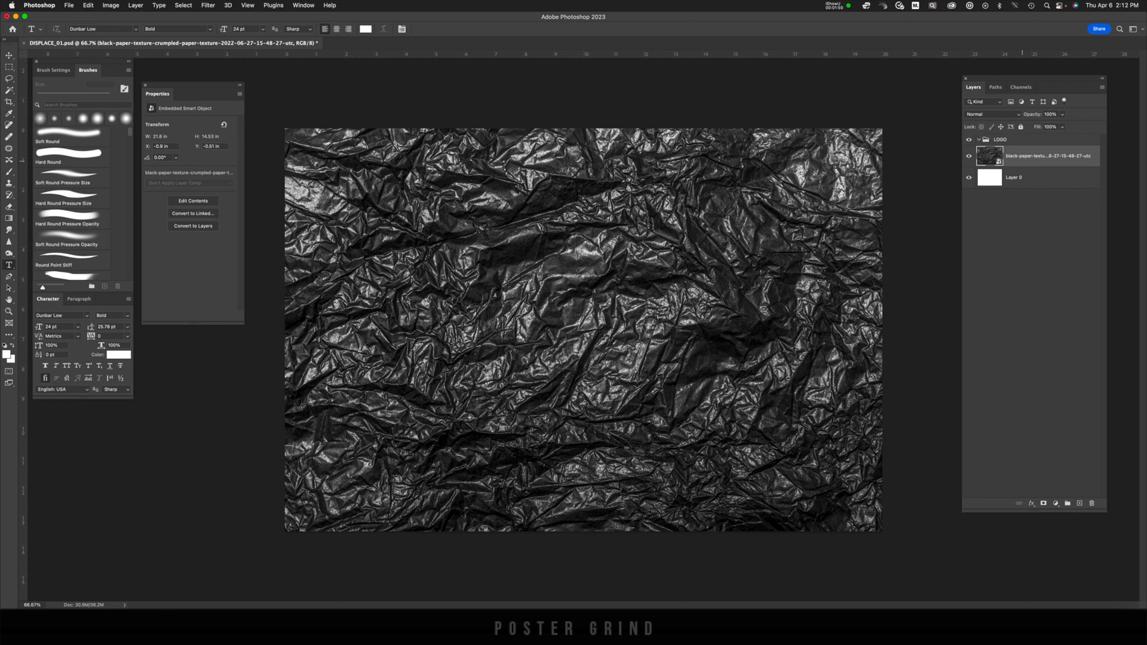
# Darken the texture with a Curves smart filter from a contrast preset, pulling the shadows down.
pyautogui.press('cmd+m')
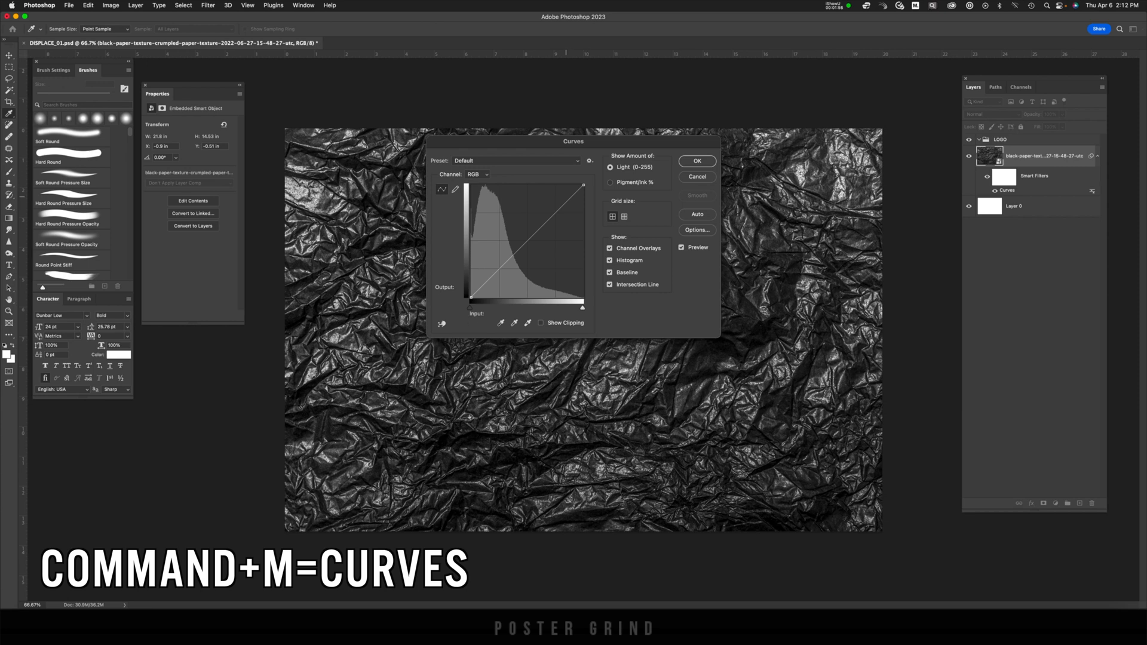
pyautogui.click(514, 160)
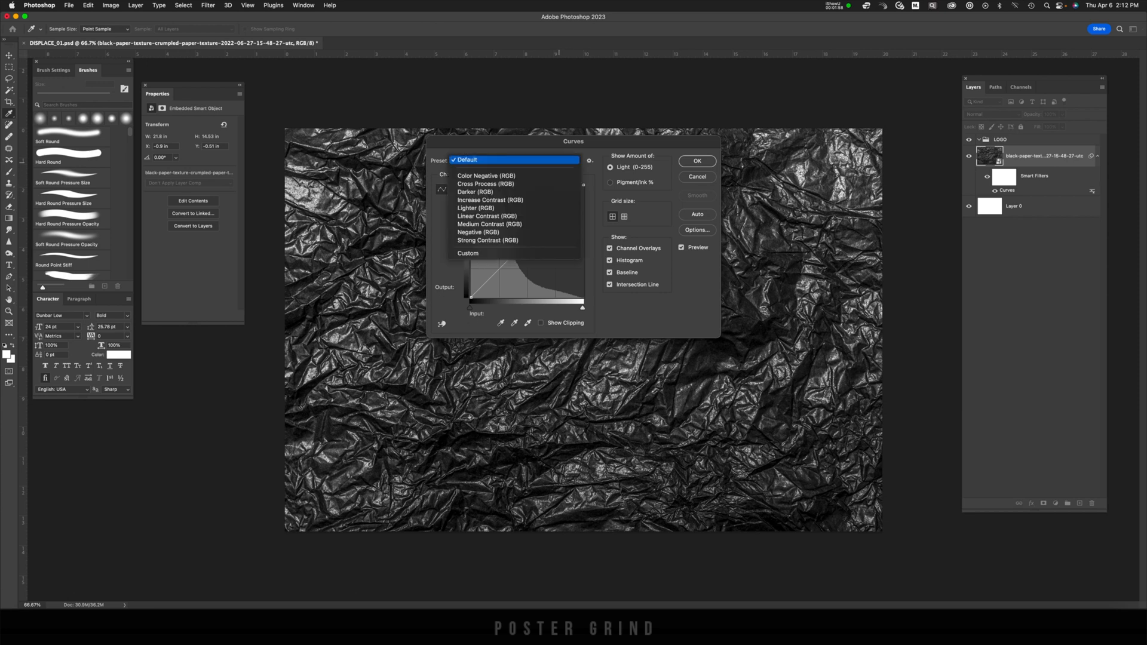
pyautogui.click(490, 199)
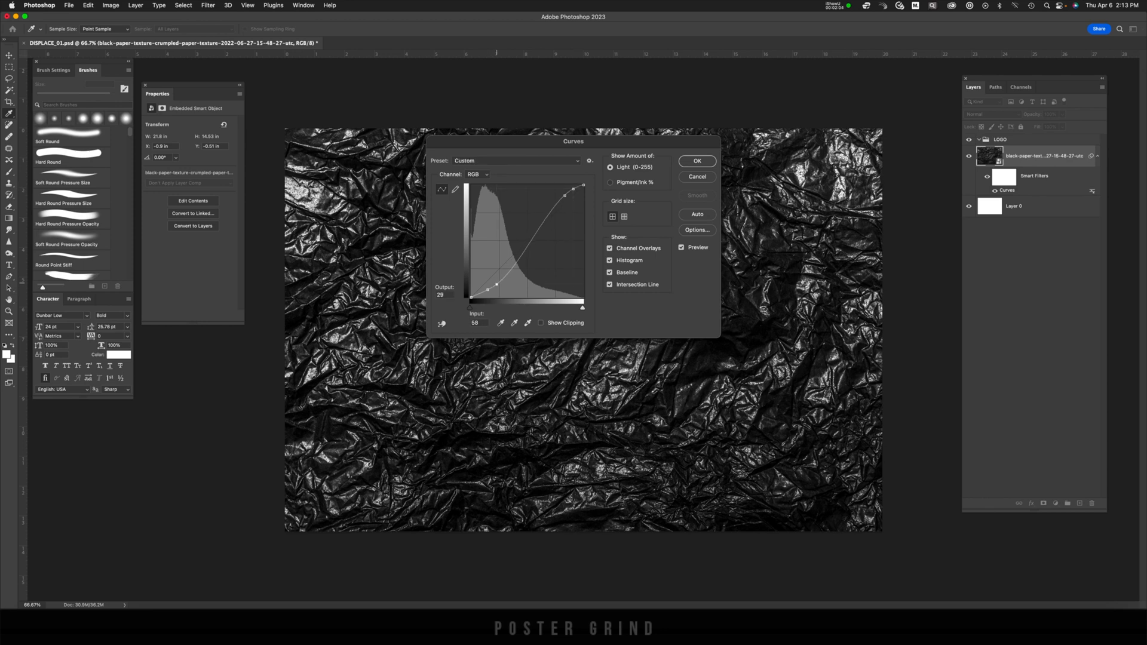
pyautogui.moveTo(499, 284); pyautogui.dragTo(487, 286)
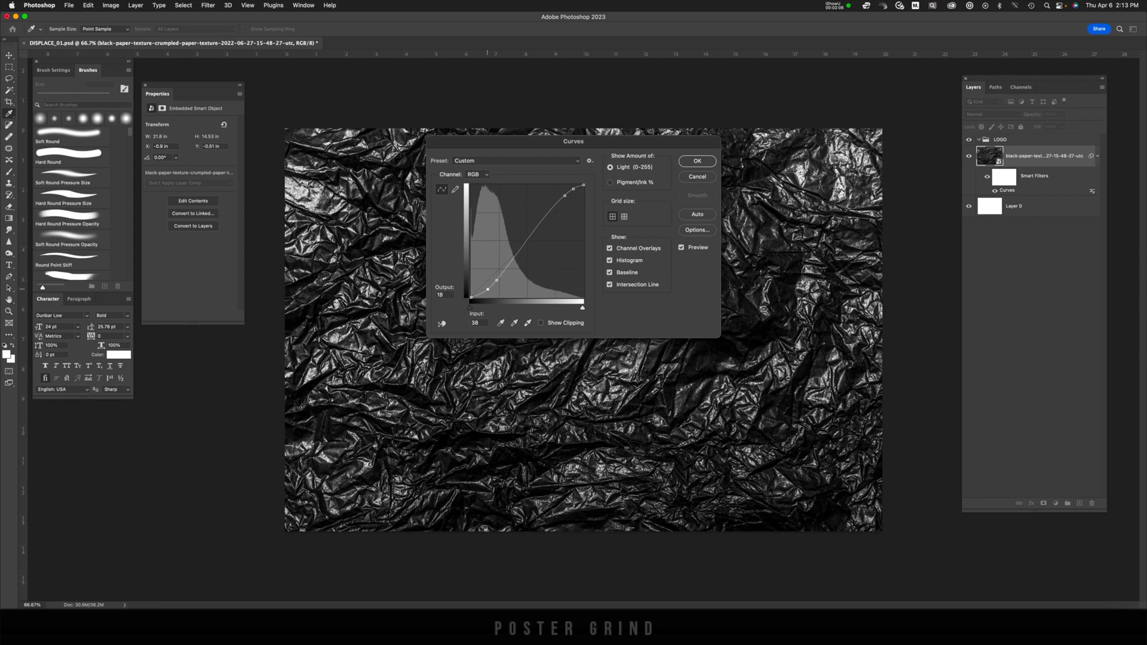
pyautogui.moveTo(486, 284); pyautogui.dragTo(497, 278)
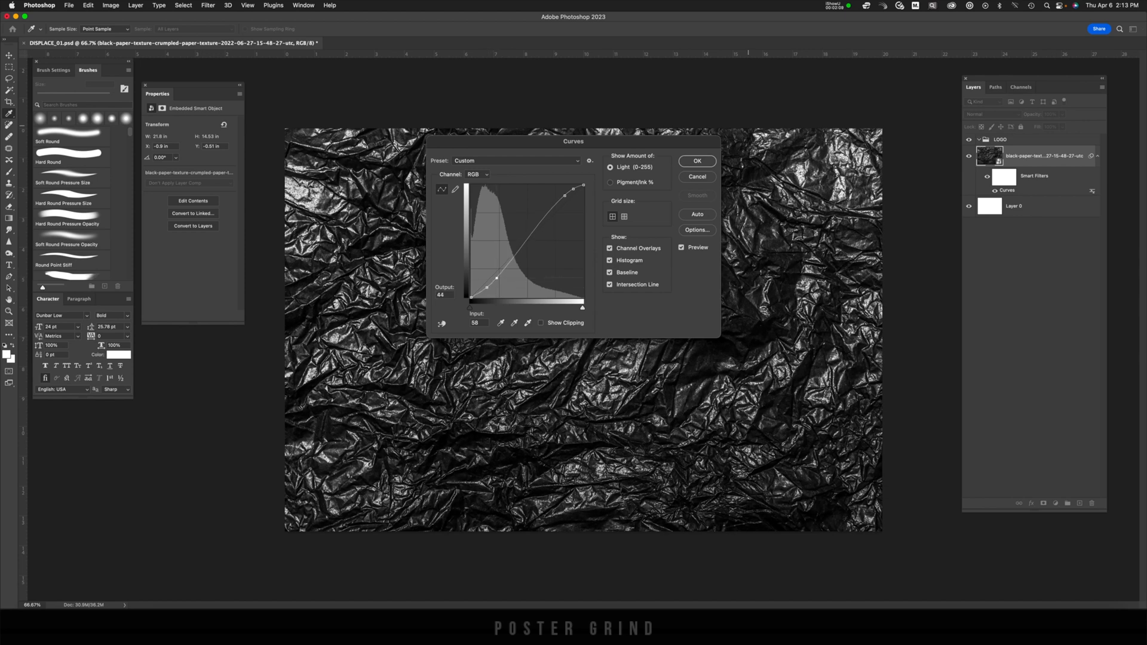
pyautogui.click(695, 161)
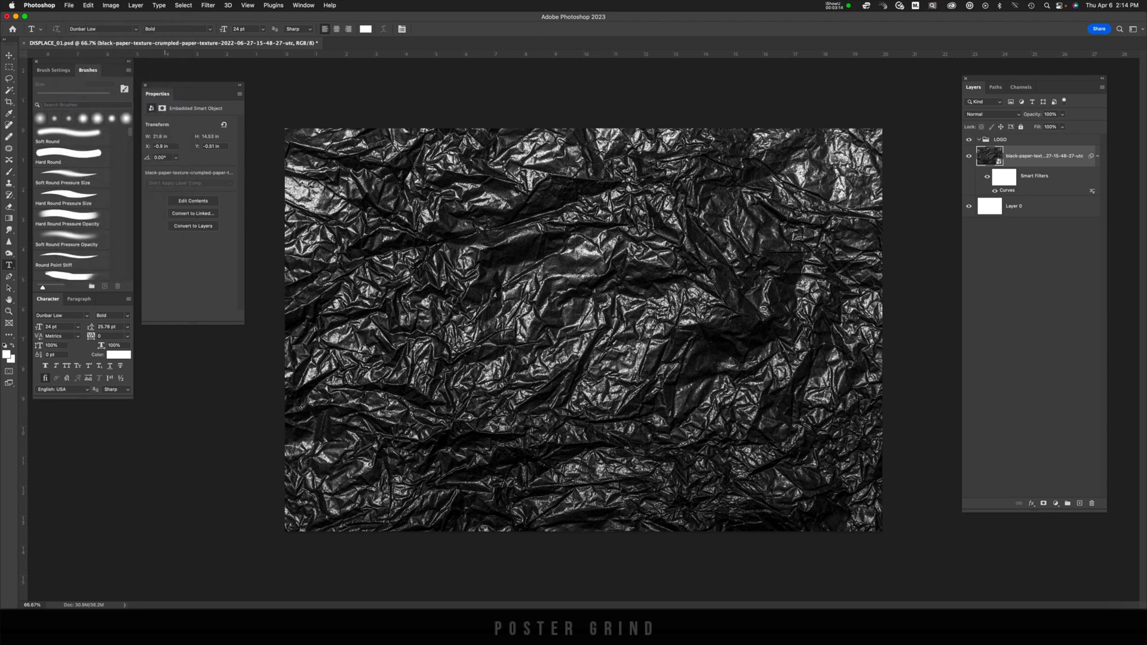
# Save the adjusted texture as a Photoshop file on the Desktop for the displacement map.
pyautogui.press('cmd+shift+s')
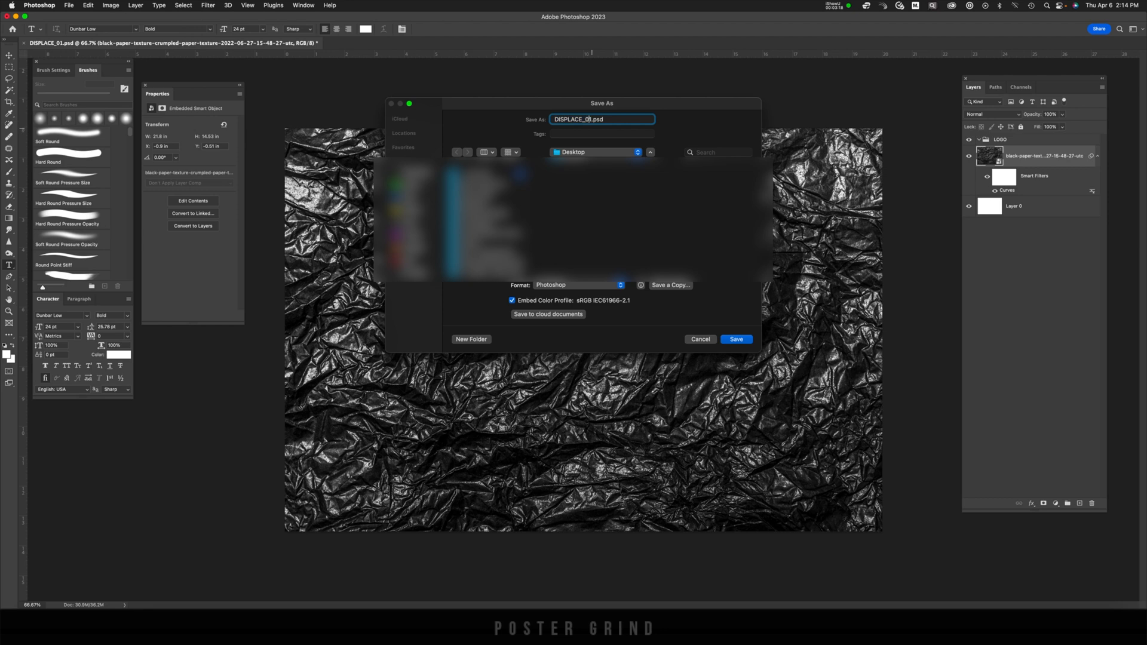
pyautogui.click(736, 338)
pyautogui.write('GRIND')
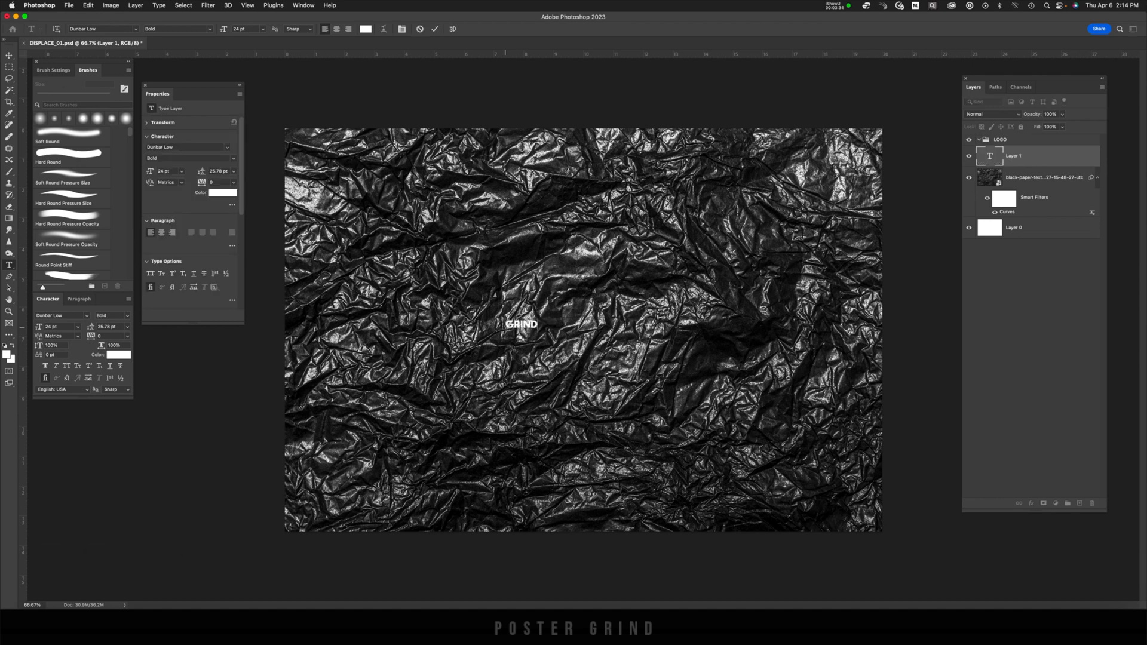
# Scale GRIND up across the canvas and convert the text layer to a smart object.
pyautogui.press('cmd+t')
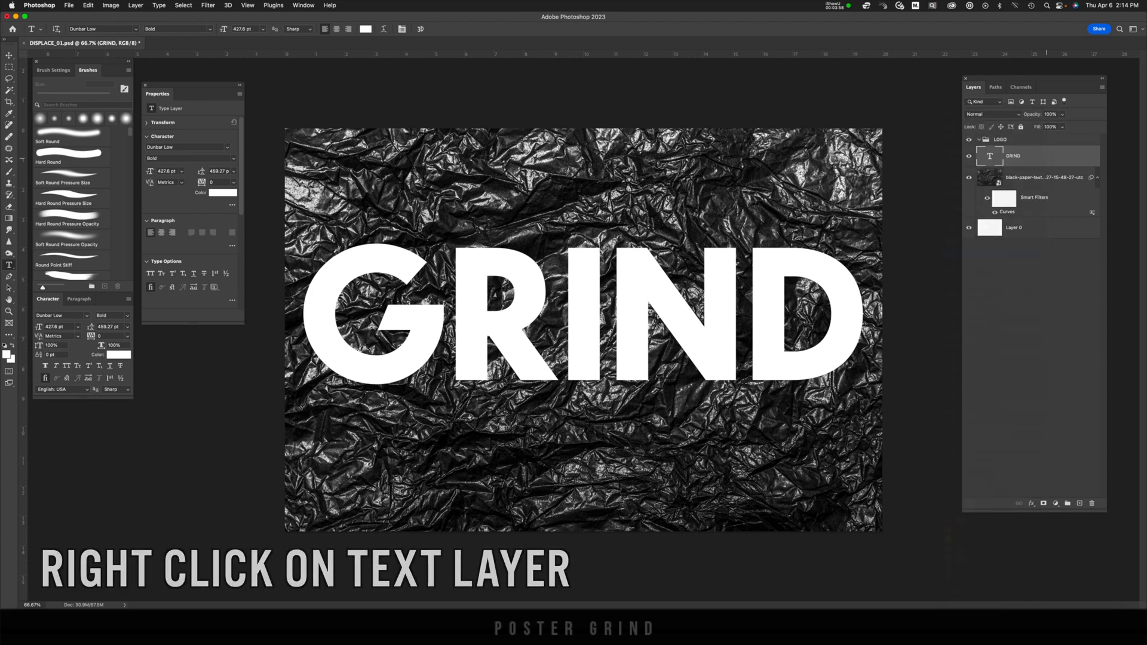
pyautogui.rightClick(1011, 156)
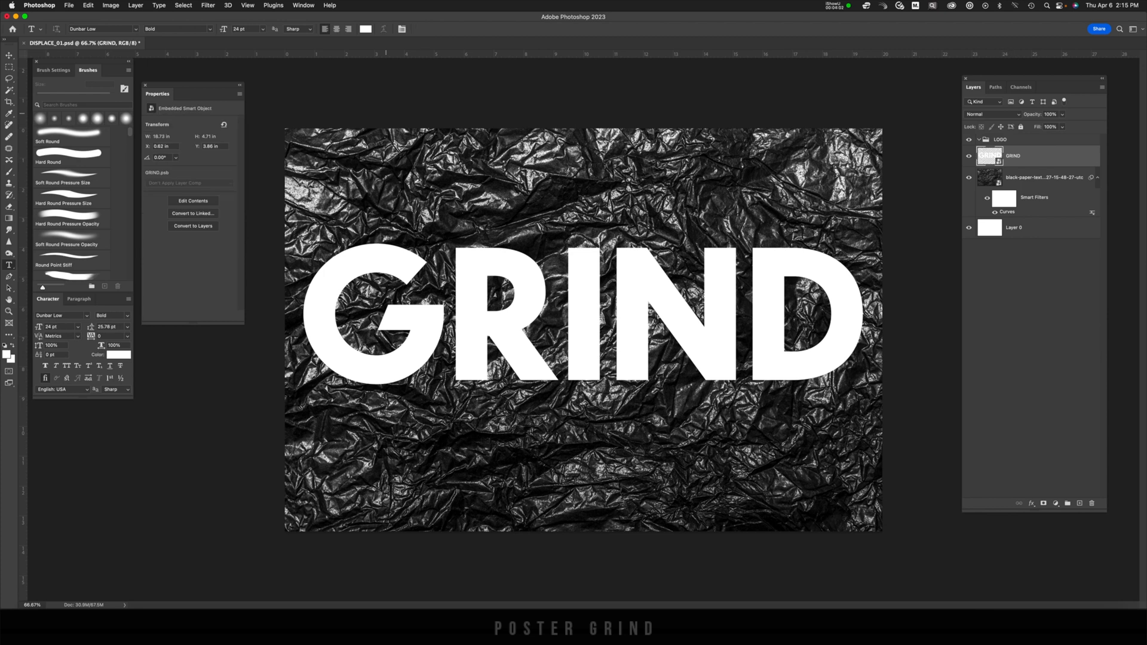
# Apply a Displace filter at scale 5 using DISPLACE_01.psd as the displacement map.
pyautogui.click(208, 4)
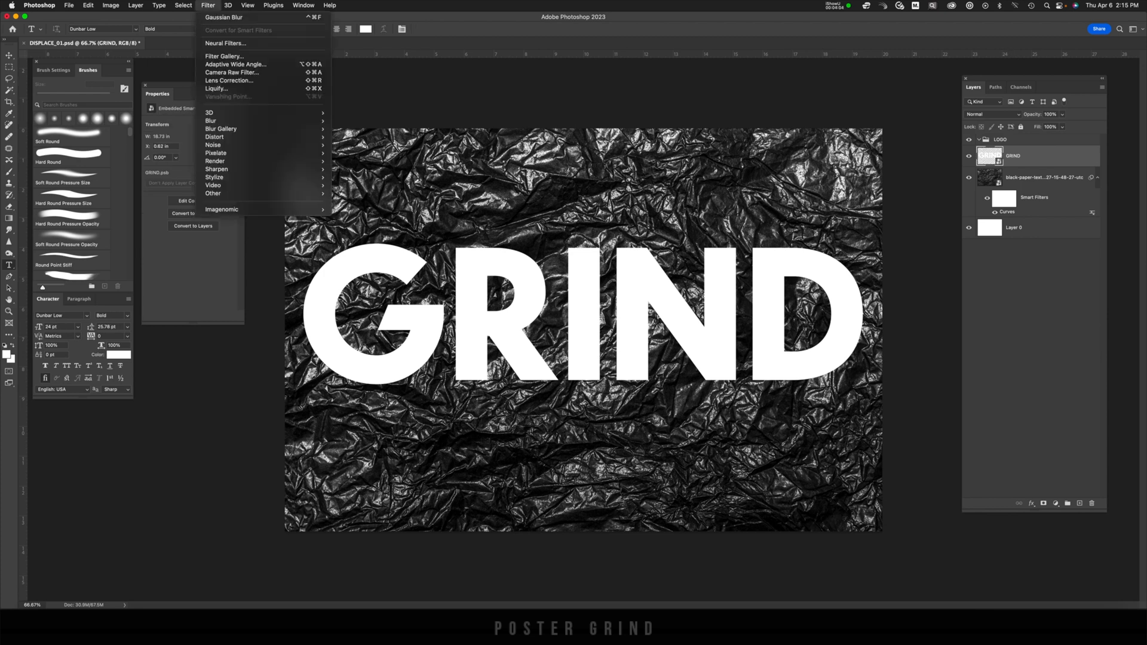
pyautogui.moveTo(214, 136)
pyautogui.write('2')
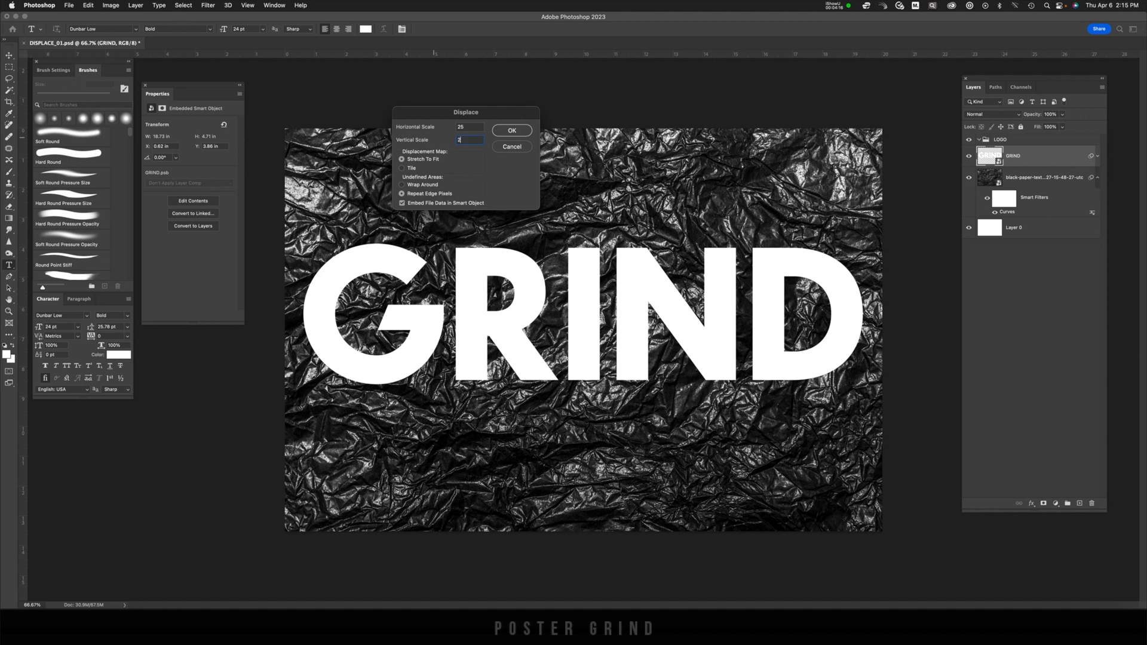
pyautogui.write('5')
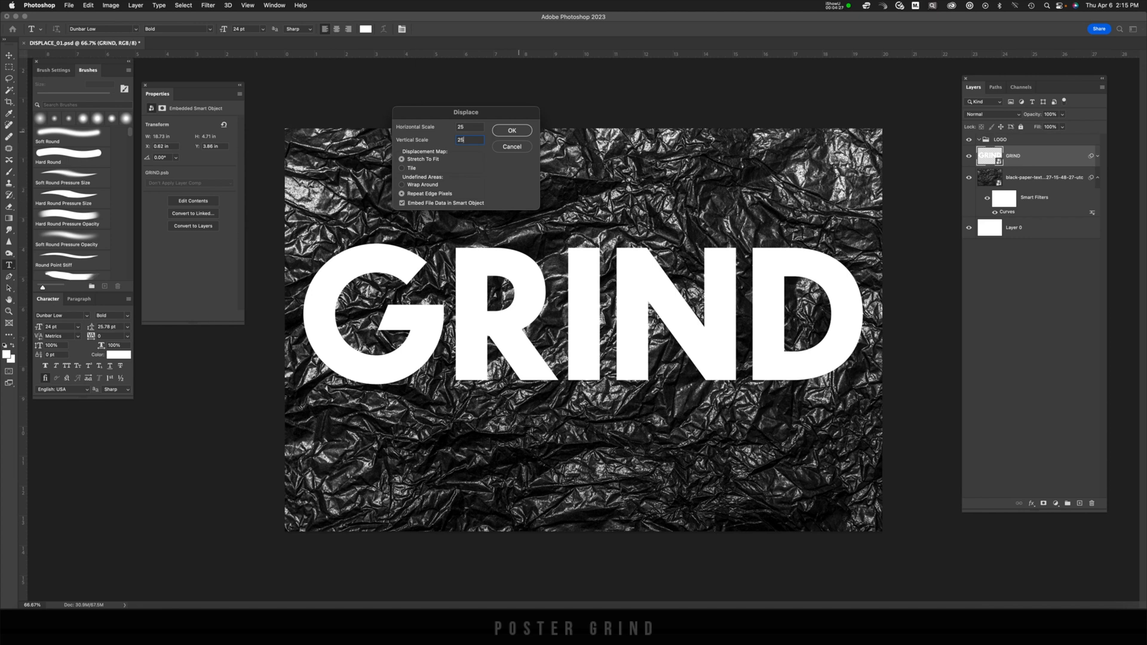
pyautogui.click(511, 129)
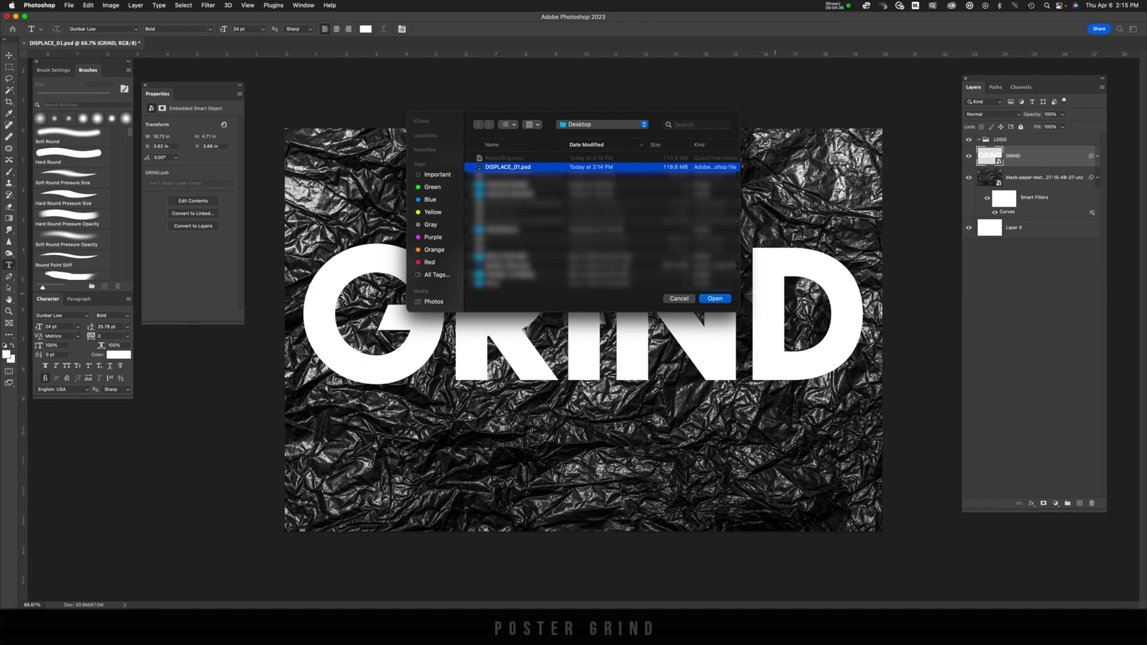
pyautogui.click(714, 299)
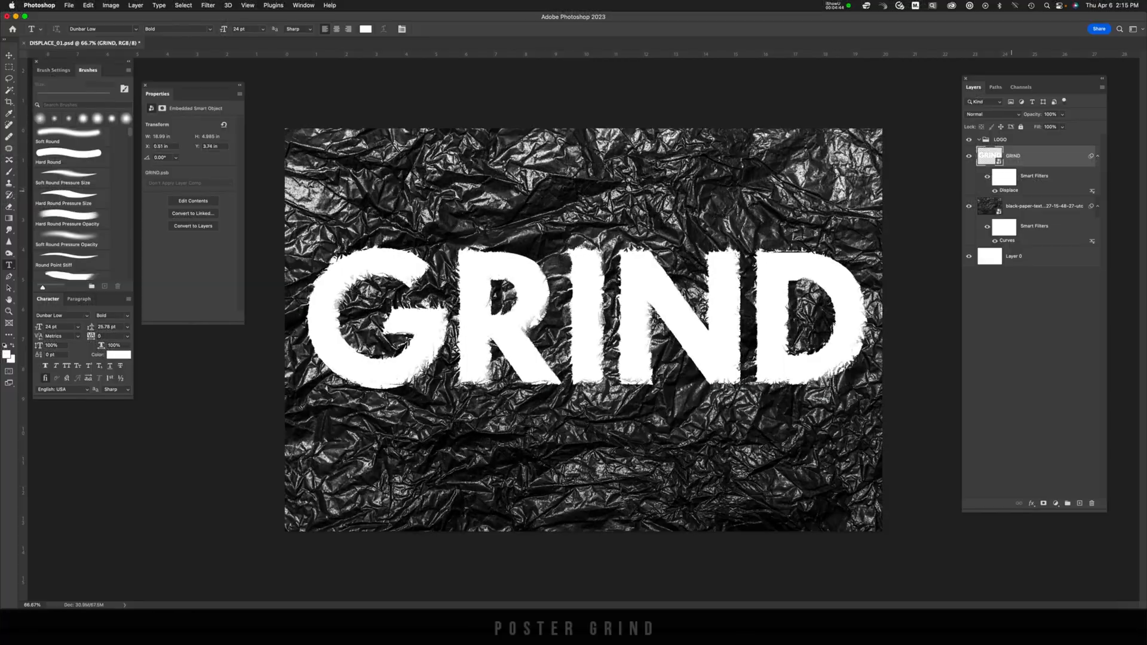
pyautogui.moveTo(1010, 205)
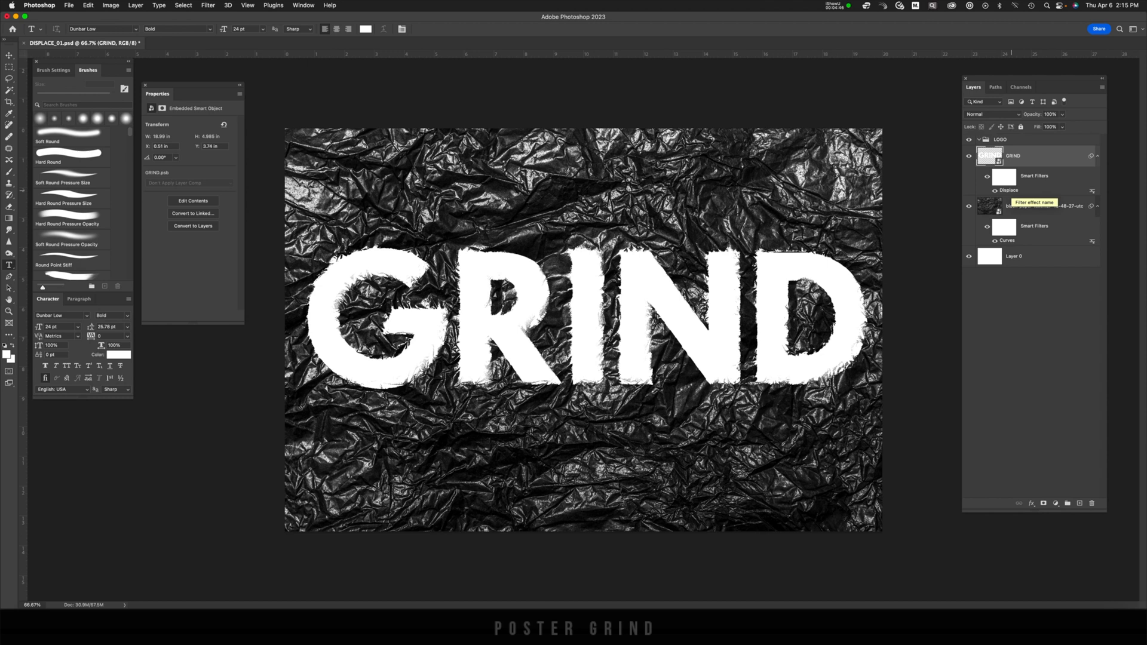
# Reapply the Displace filter with horizontal and vertical scale 35 using DISPLACE_01.psd.
pyautogui.doubleClick(1008, 190)
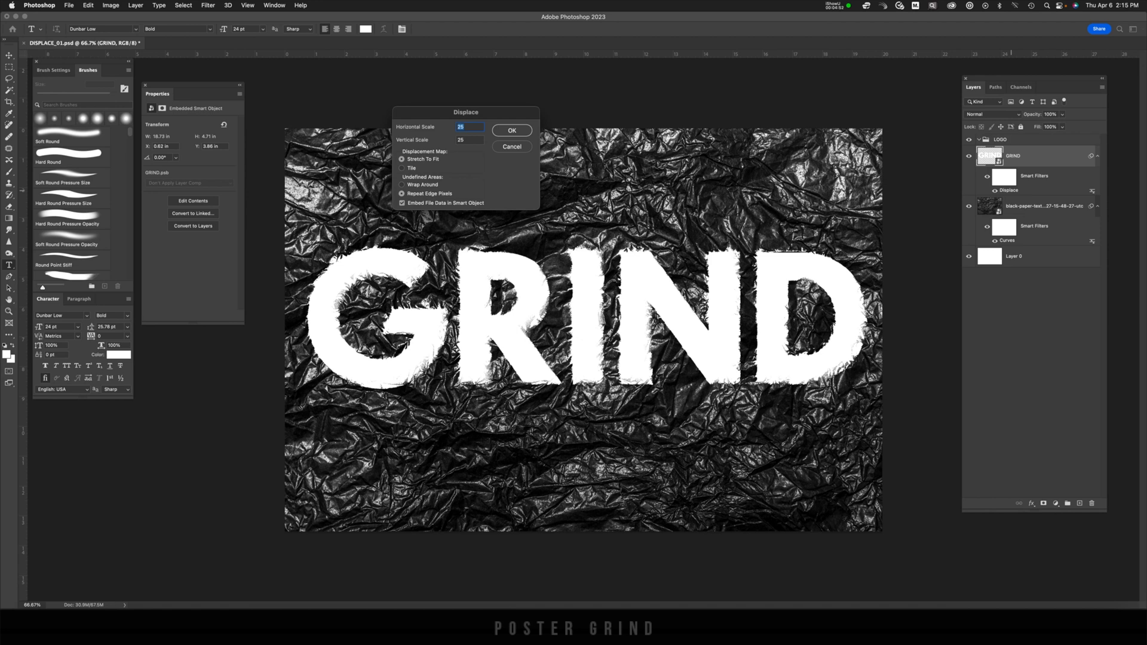
pyautogui.write('35')
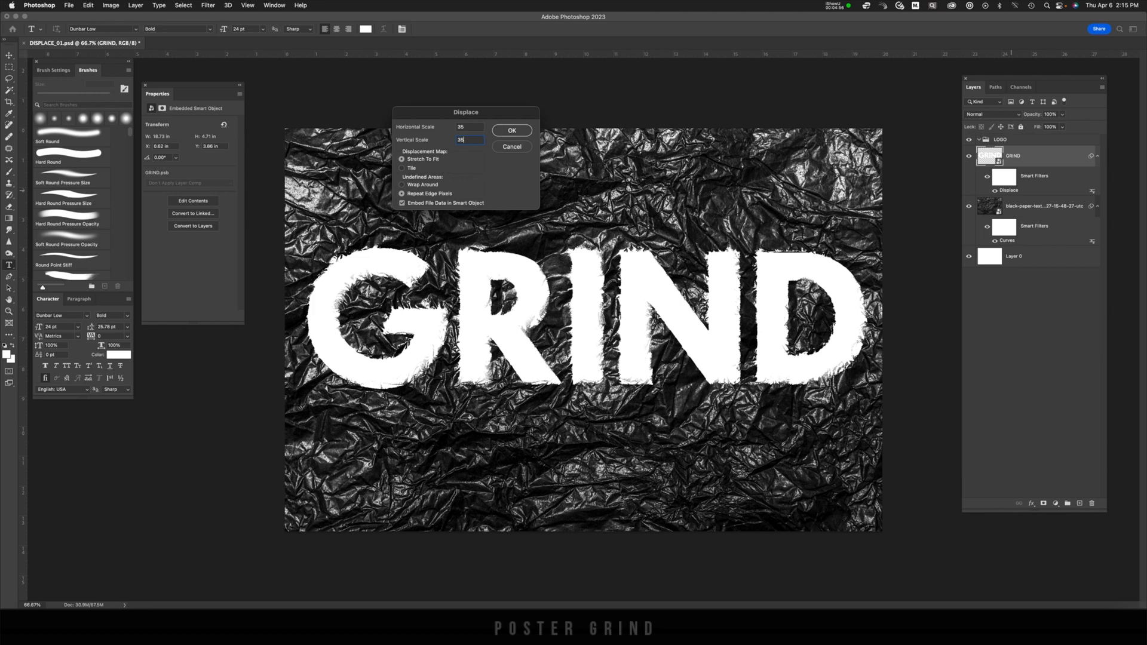
pyautogui.click(512, 130)
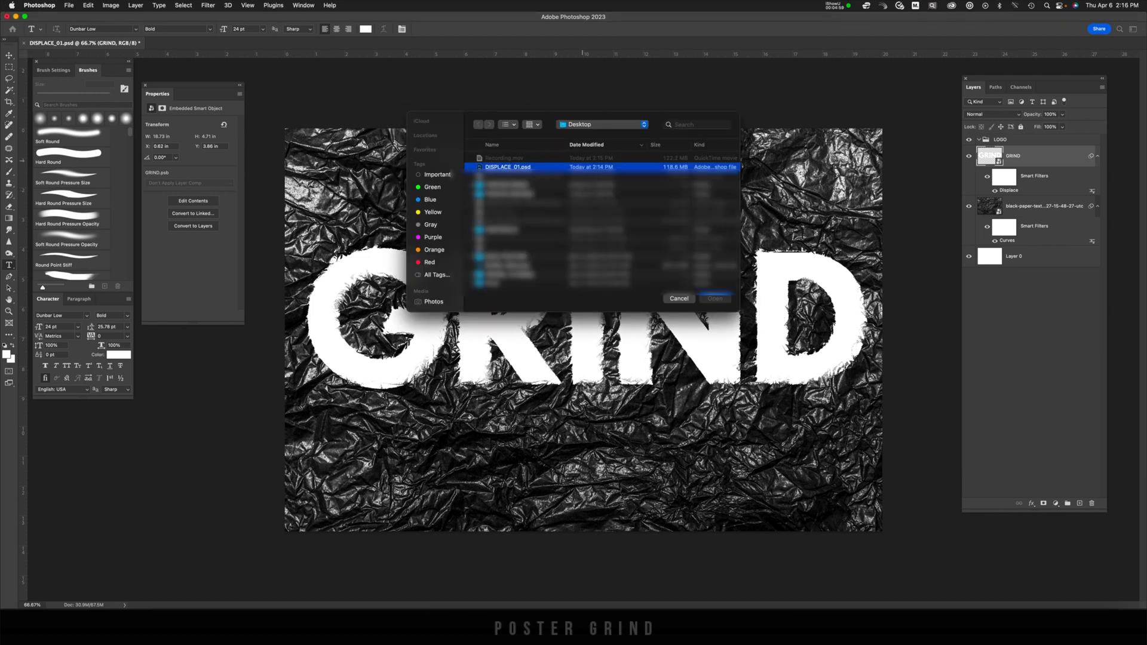
pyautogui.click(714, 297)
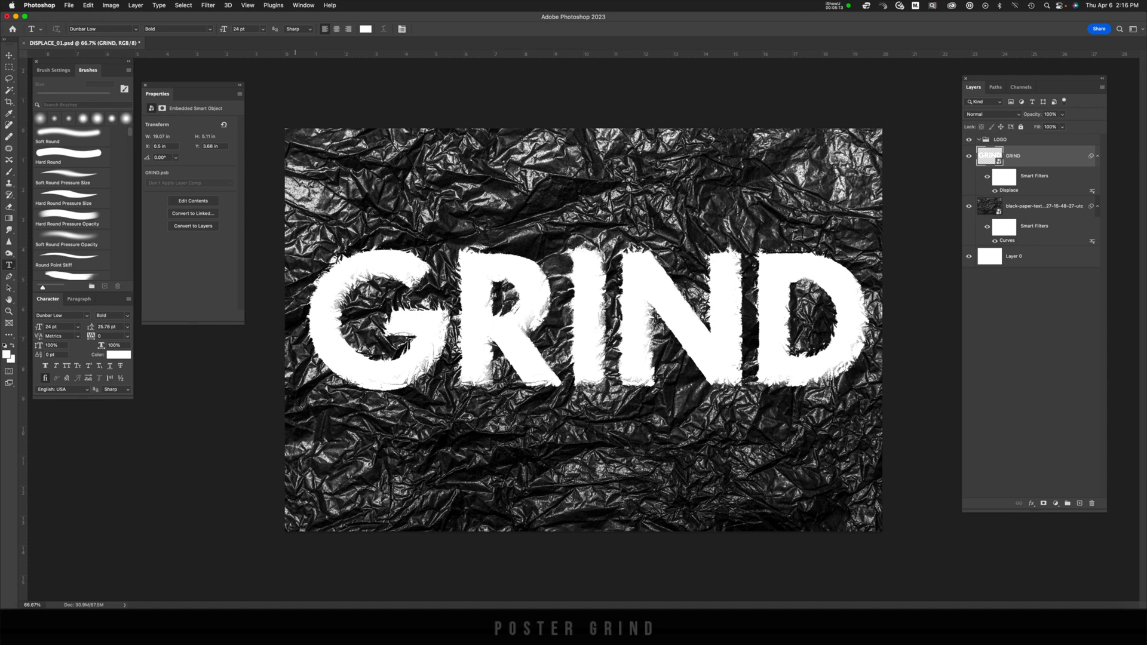
# Add a 0.5-pixel Gaussian Blur smart filter to the GRIND text.
pyautogui.click(208, 5)
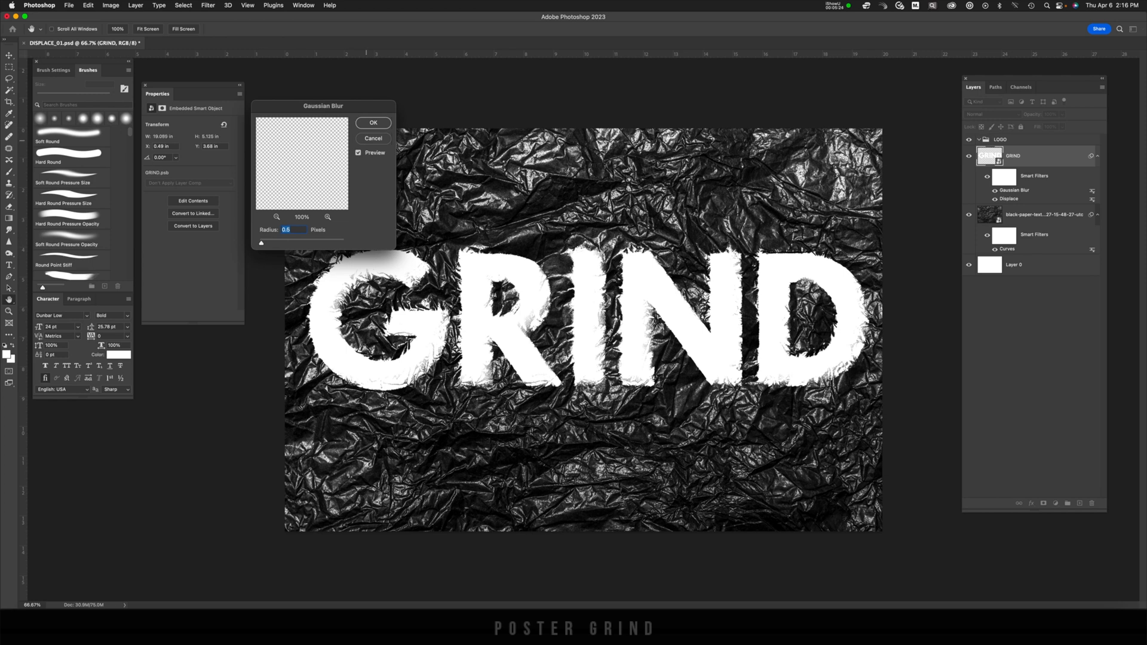
pyautogui.click(372, 121)
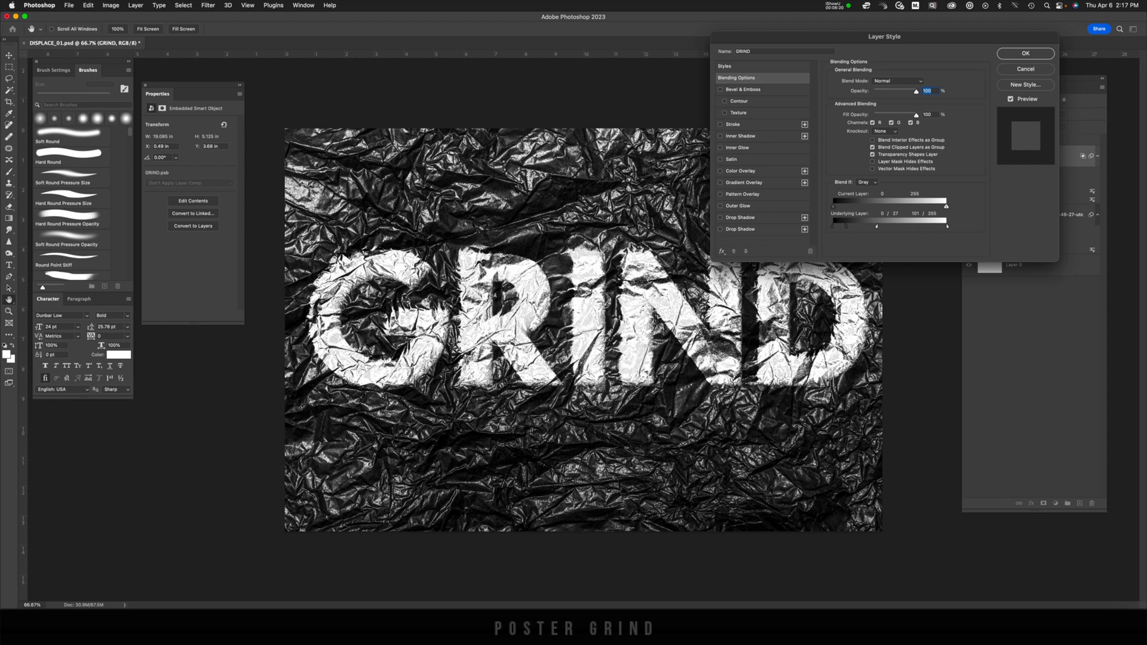
# Commit the Underlying Layer Blend If sliders so the crumpled texture shows through GRIND.
pyautogui.click(1025, 53)
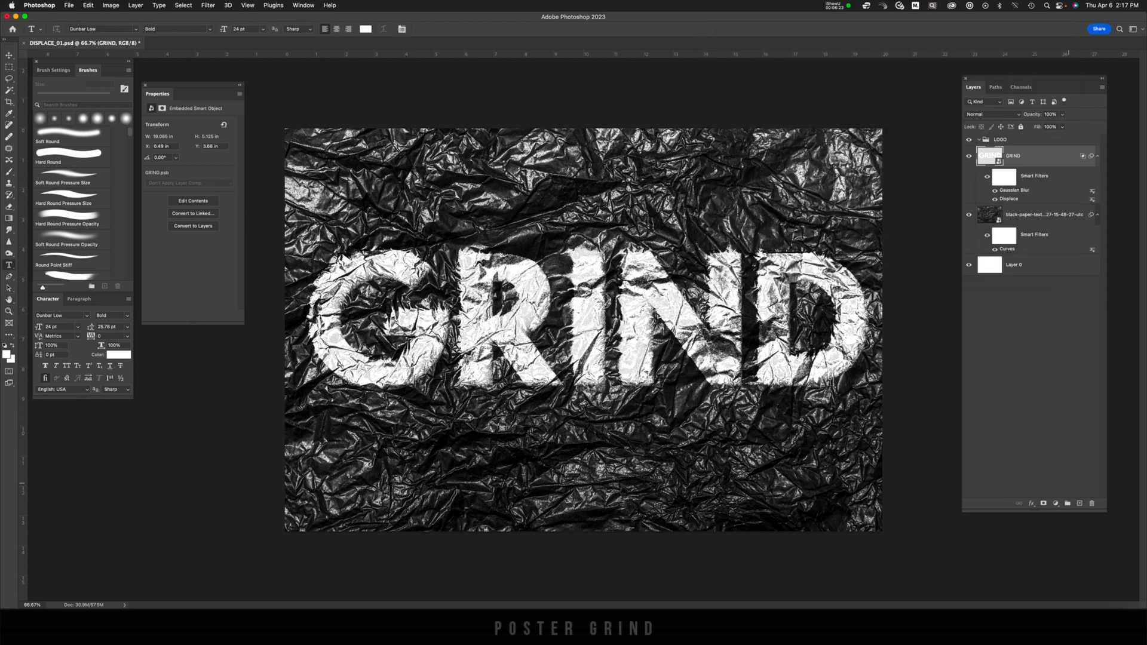
# Add a red Solid Color fill layer and clip it to the GRIND text.
pyautogui.click(1055, 503)
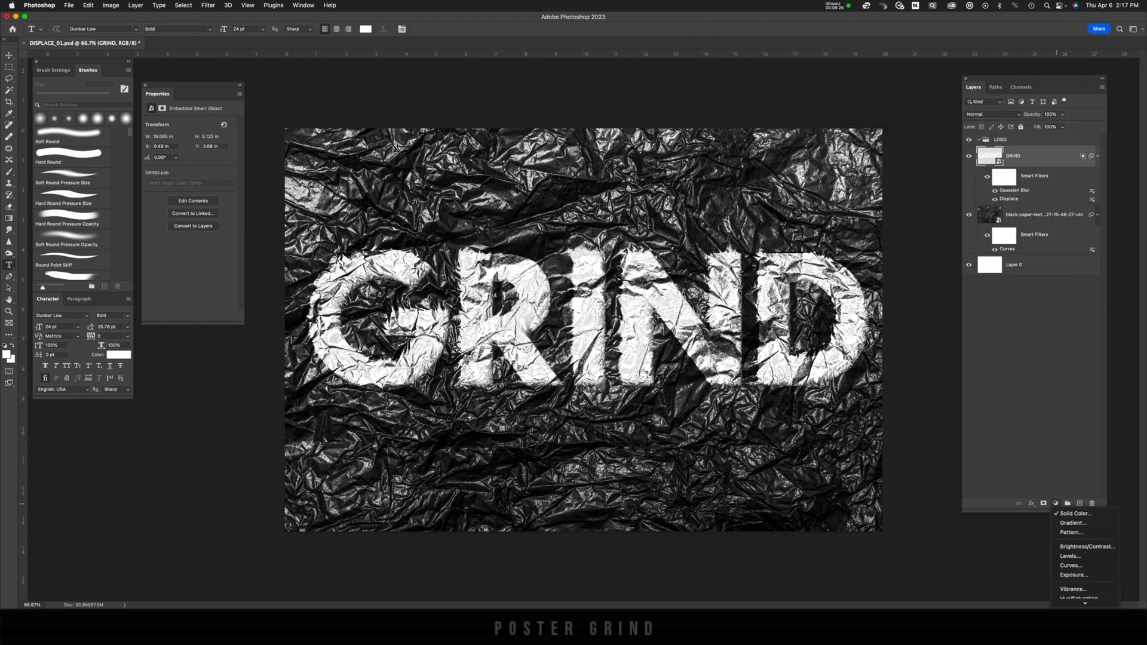
pyautogui.click(1076, 513)
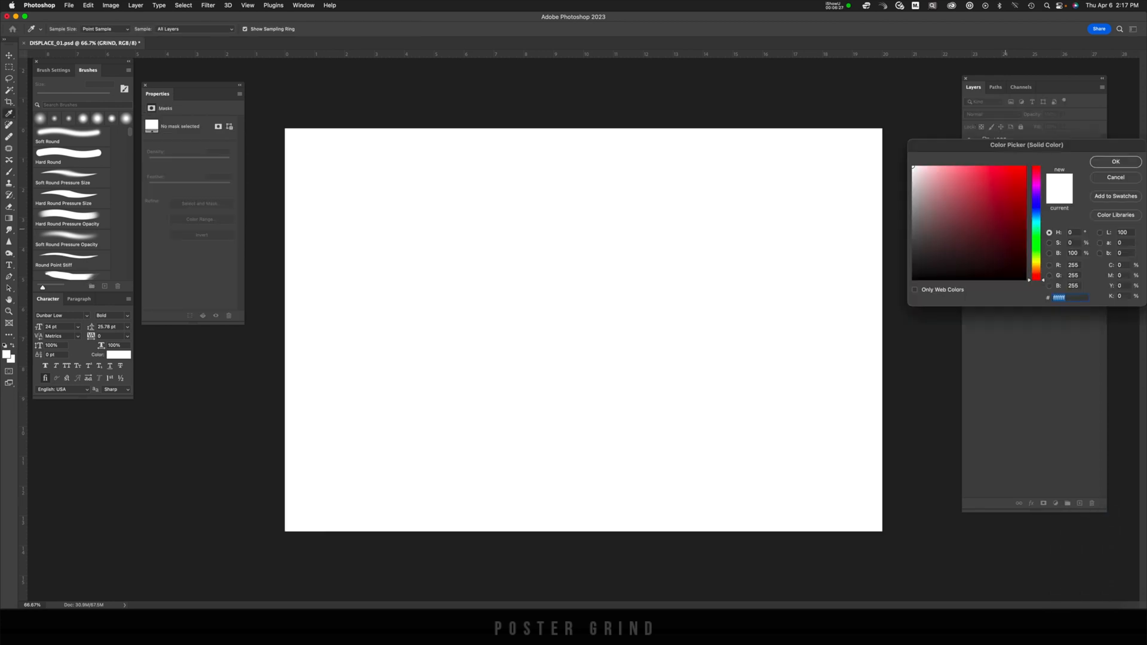
pyautogui.click(1115, 161)
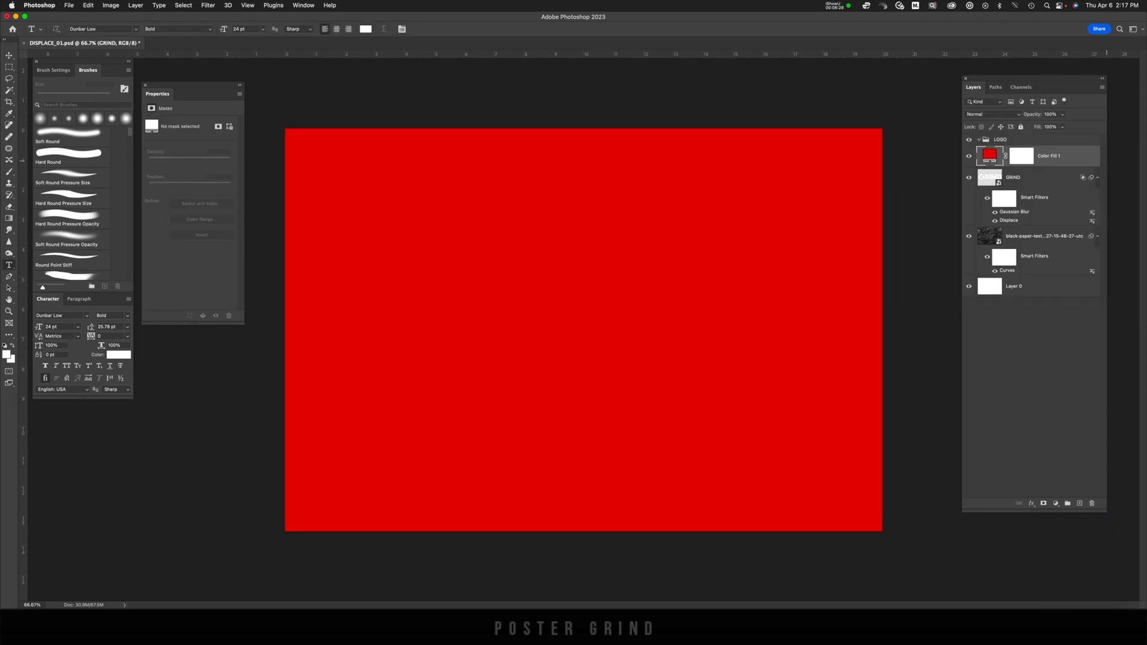
pyautogui.press('cmd+alt+g')
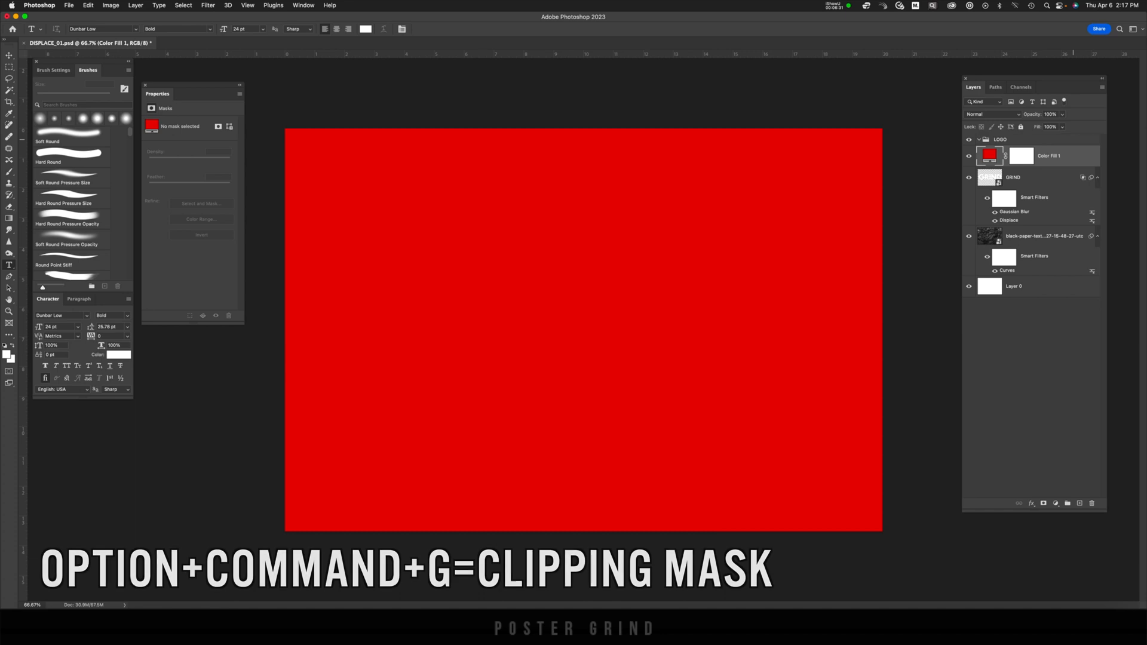
pyautogui.press('cmd+option+g')
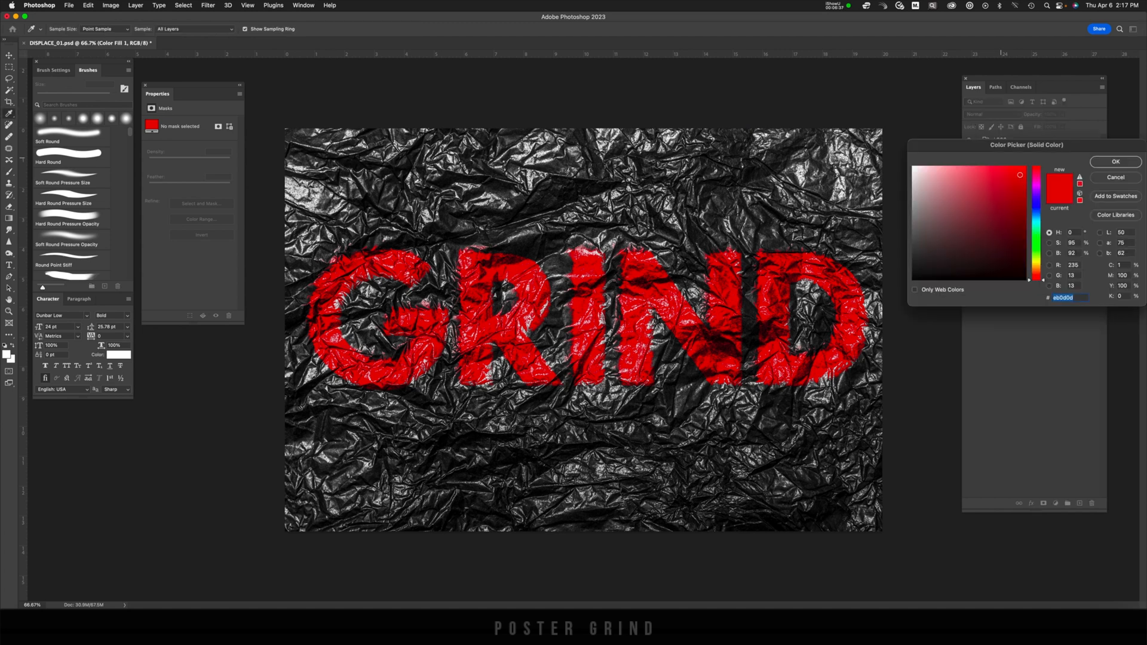
# Try purple and pink tints, then settle the fill on a crimson red.
pyautogui.click(1012, 222)
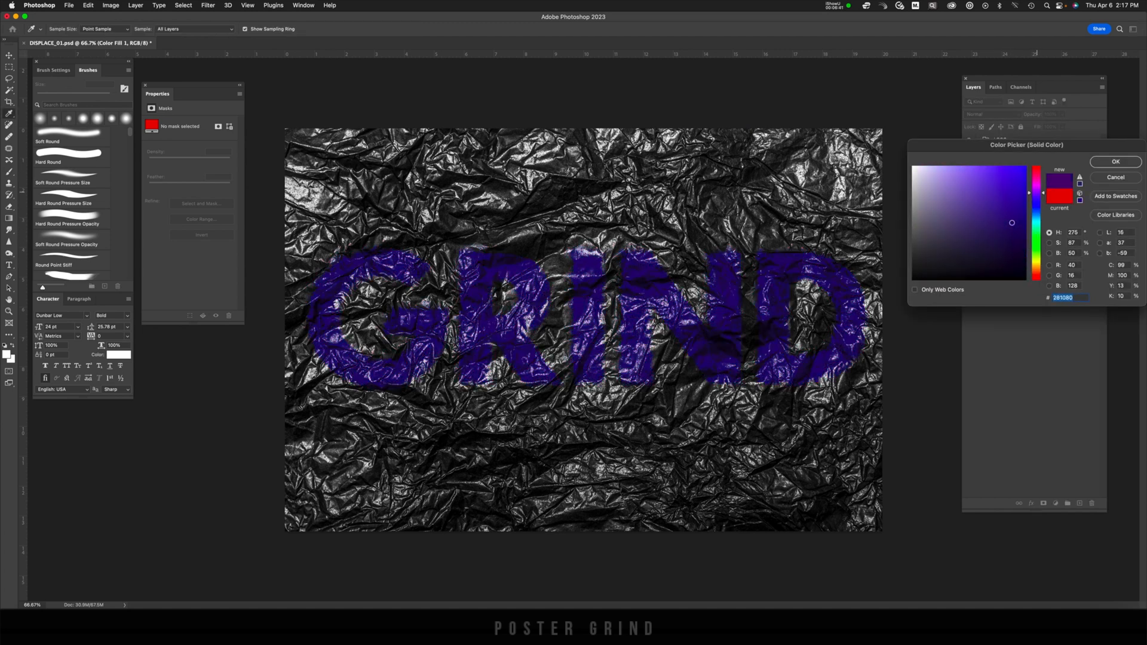
pyautogui.click(983, 169)
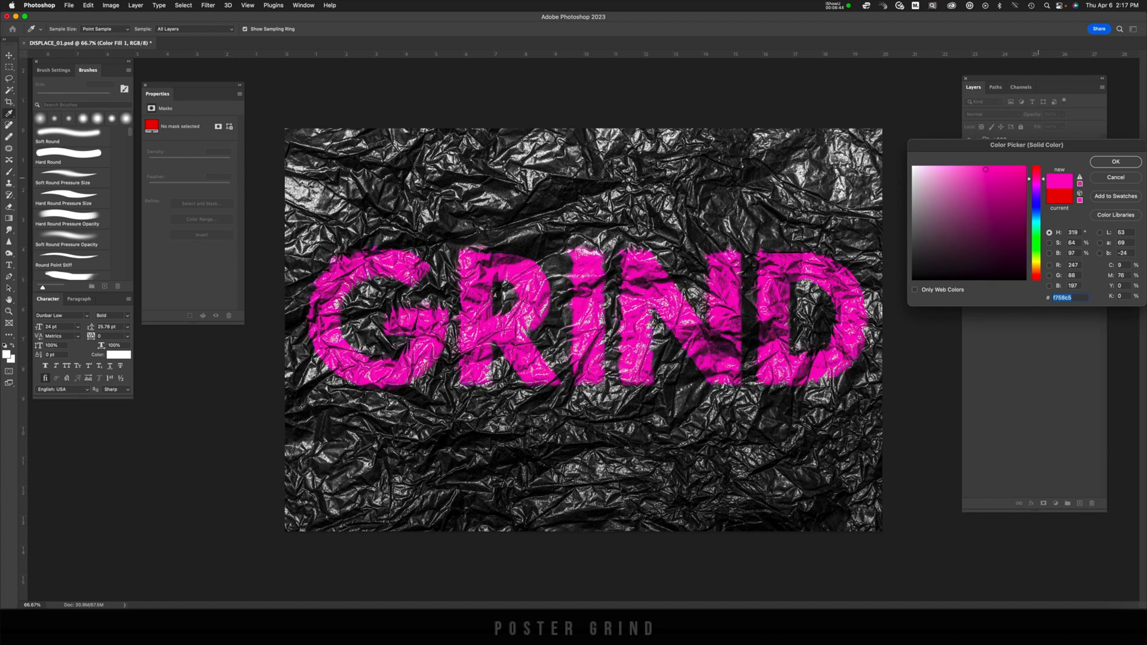
pyautogui.click(1113, 161)
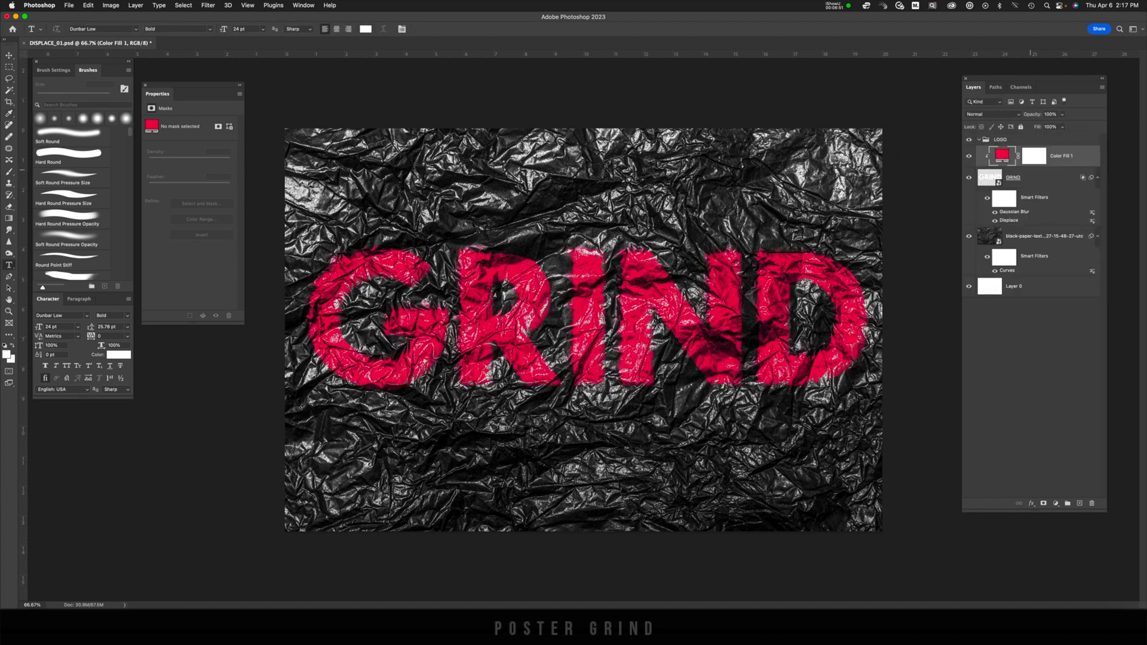